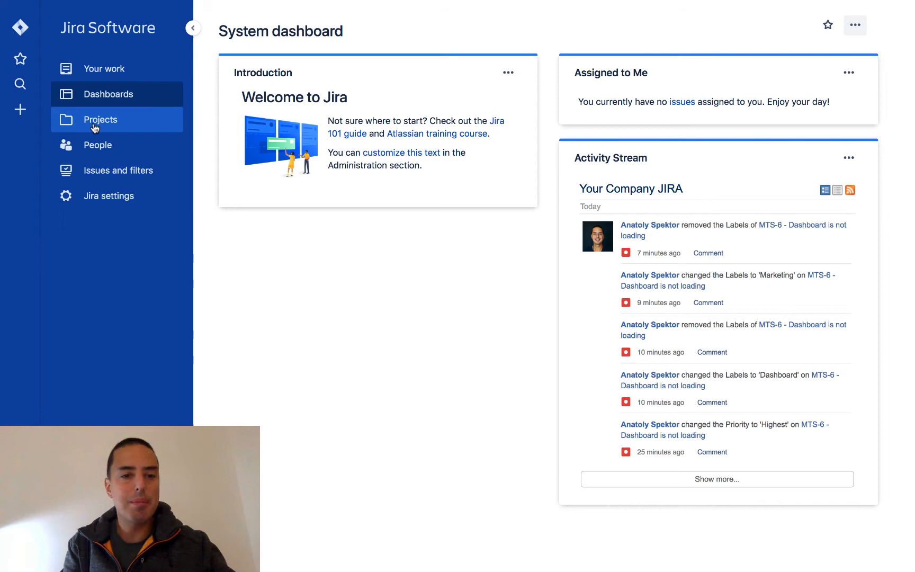
Go to the MTS project's backlog where issue MTS-6 is listed
{"action": "left_click", "coordinate": [101, 119]}
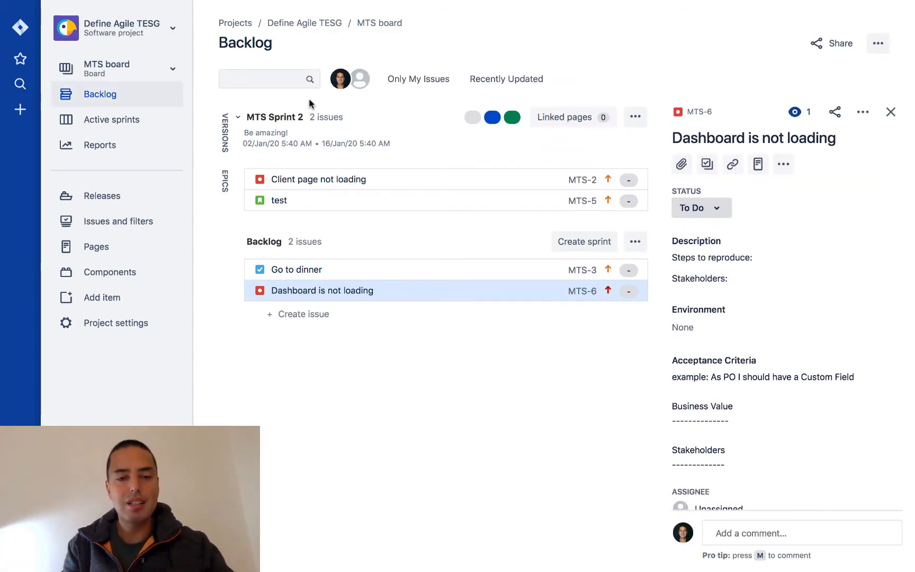
{"action": "mouse_move", "coordinate": [700, 115]}
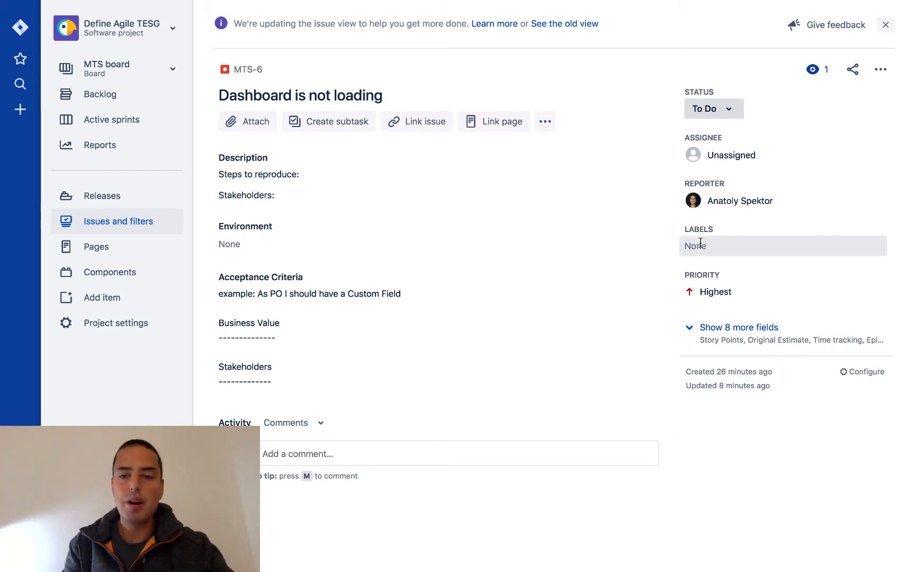
Begin editing the empty Labels field of MTS-6
{"action": "left_click", "coordinate": [783, 245]}
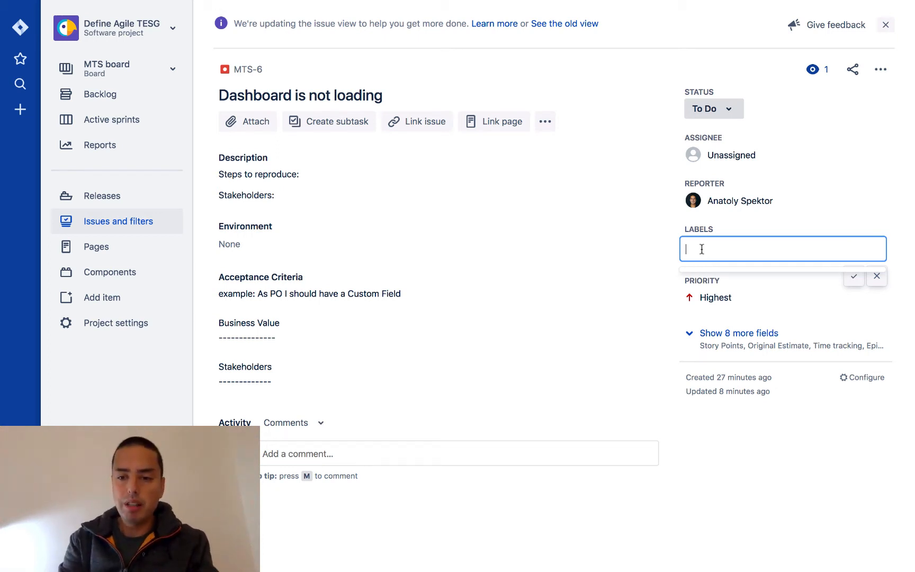
Create a new 'Marketing' label and save it on MTS-6
{"action": "type", "text": "Marketi"}
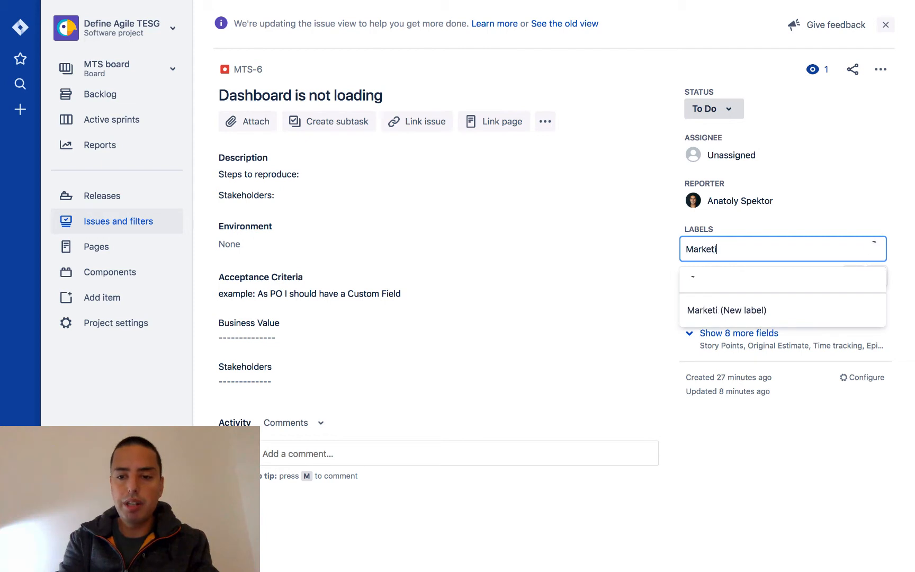
{"action": "type", "text": "ng"}
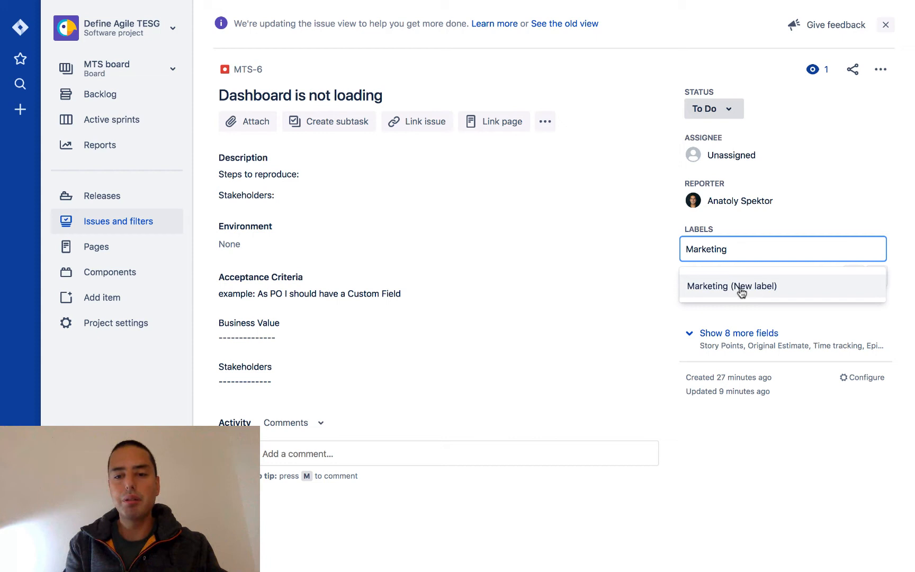
{"action": "left_click", "coordinate": [730, 286]}
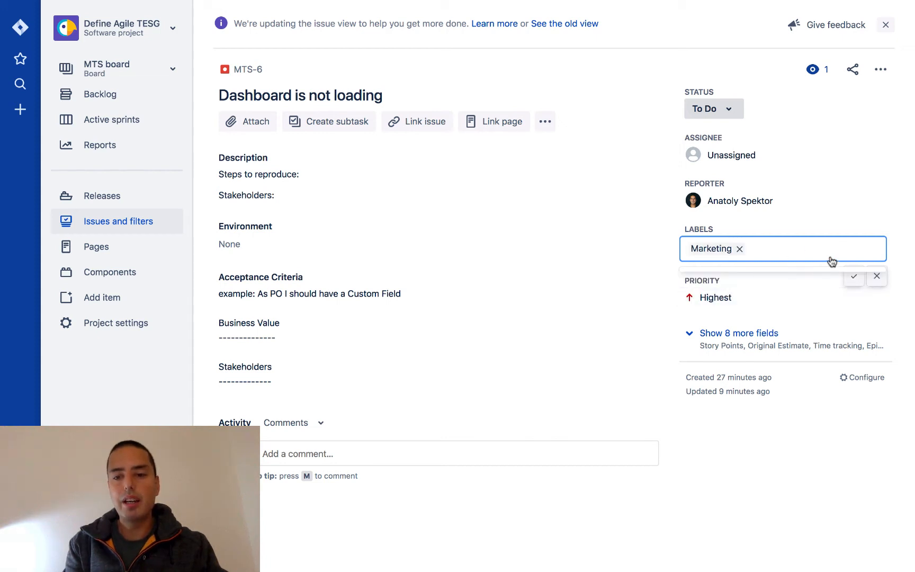
{"action": "left_click", "coordinate": [857, 276]}
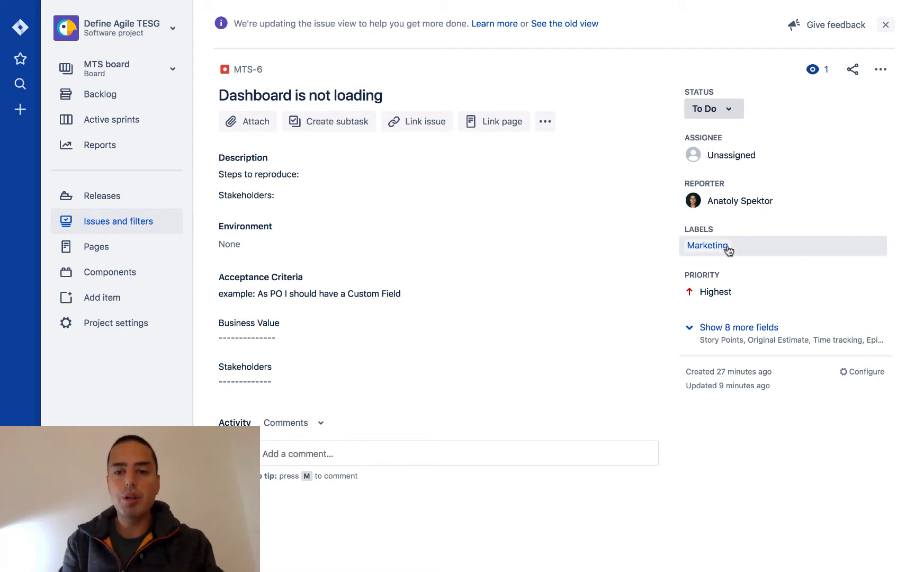
Show all issues carrying the Marketing label, returning only MTS-6
{"action": "left_click", "coordinate": [708, 246]}
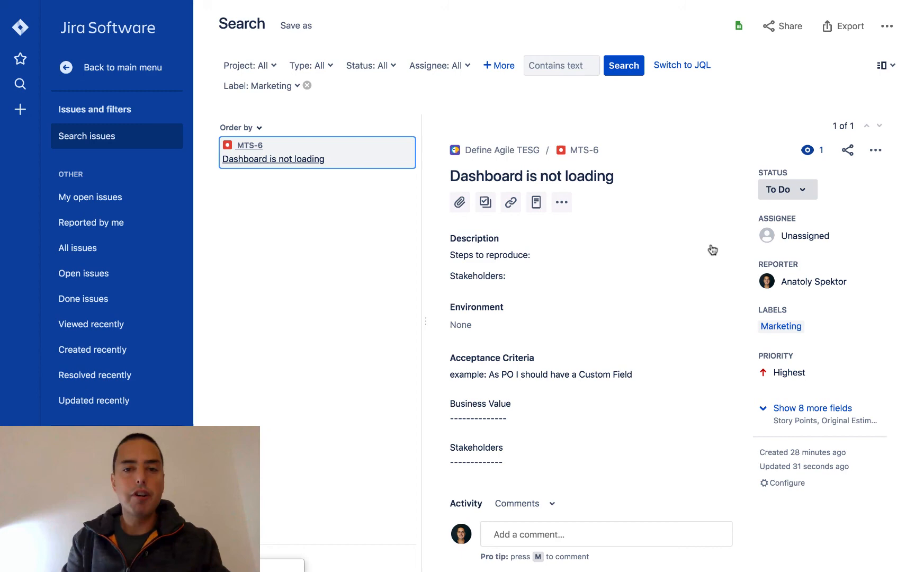
{"action": "mouse_move", "coordinate": [20, 83]}
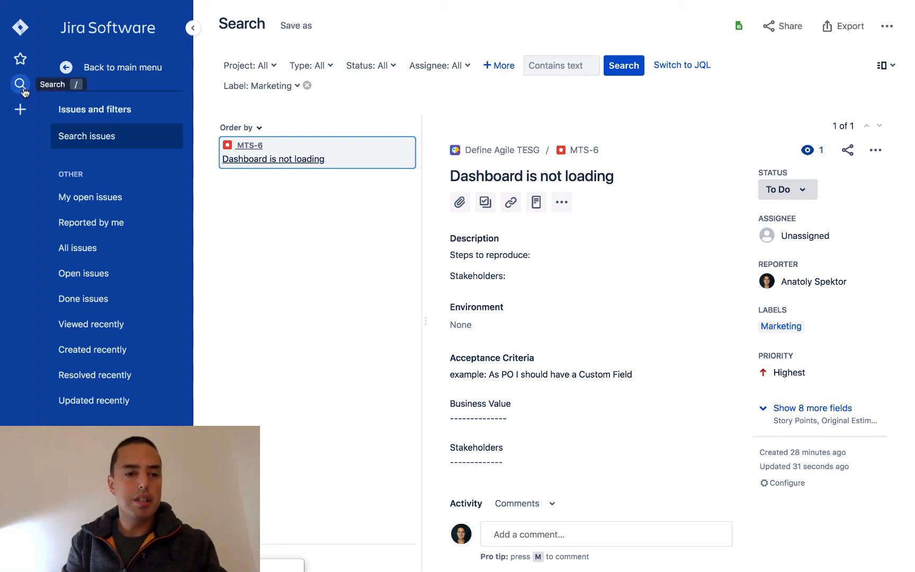
Go to the advanced issue search, listing all 55 issues unfiltered
{"action": "left_click", "coordinate": [20, 84]}
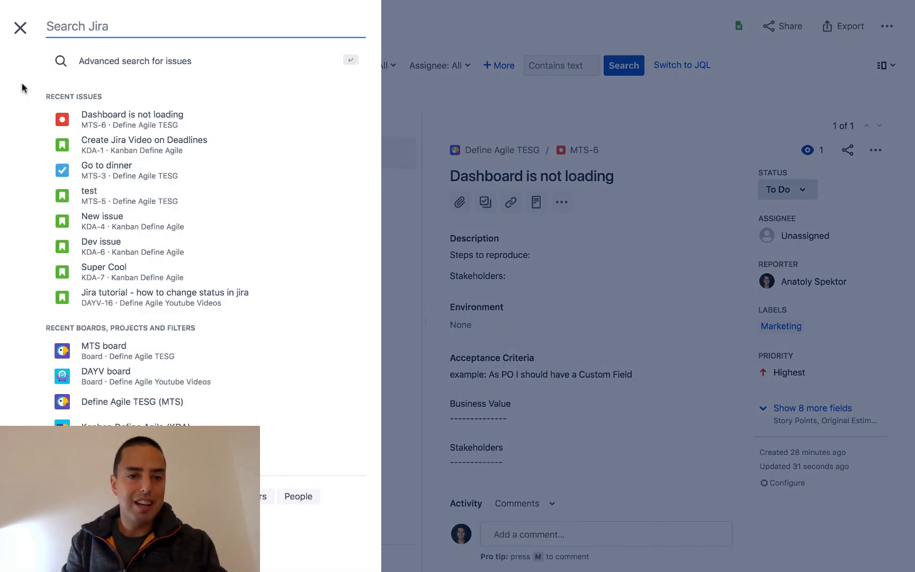
{"action": "mouse_move", "coordinate": [134, 66]}
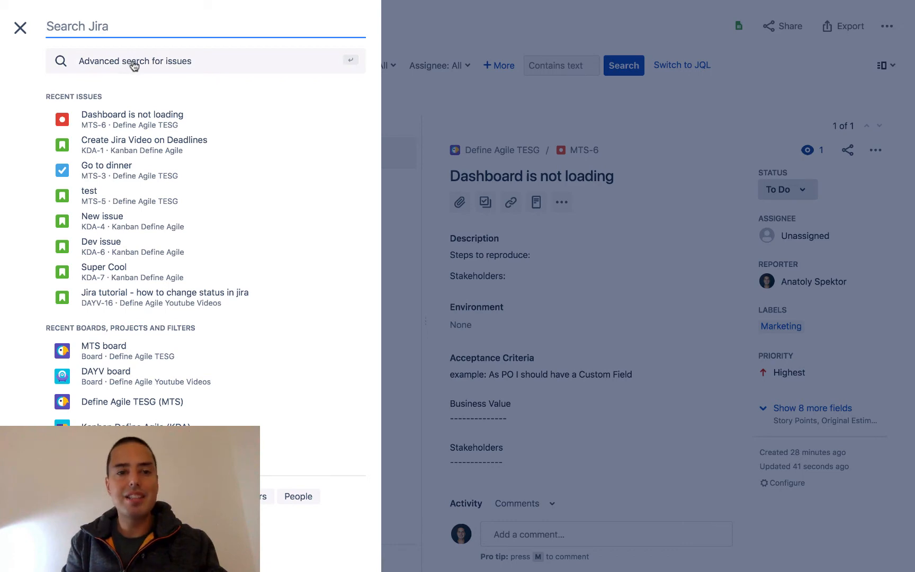
{"action": "left_click", "coordinate": [136, 61]}
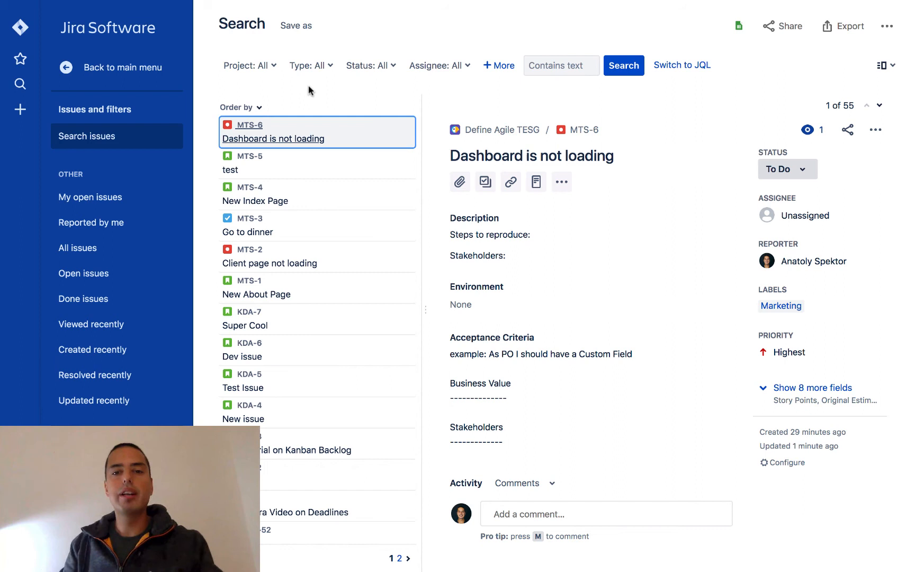
{"action": "mouse_move", "coordinate": [503, 66]}
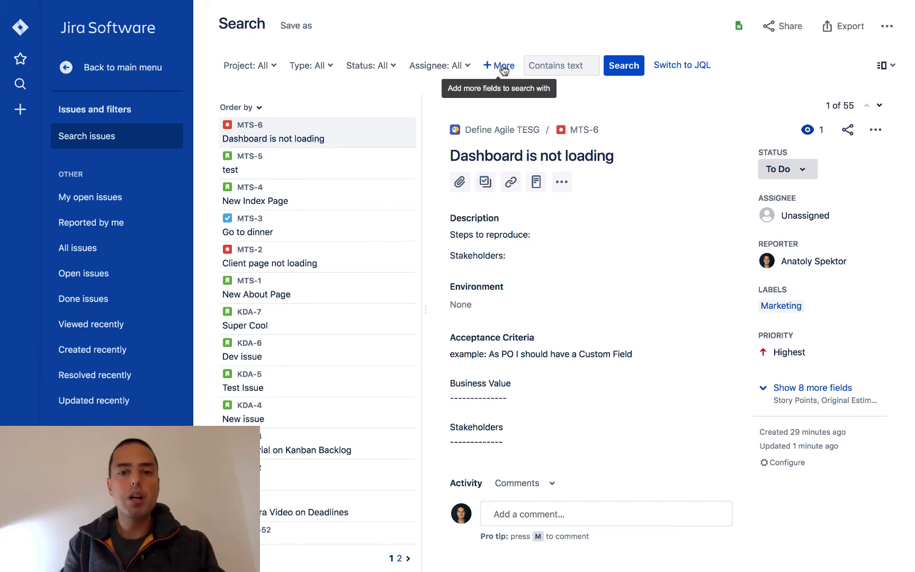
Add a Label criterion set to Marketing, narrowing results to MTS-6 alone
{"action": "left_click", "coordinate": [499, 66]}
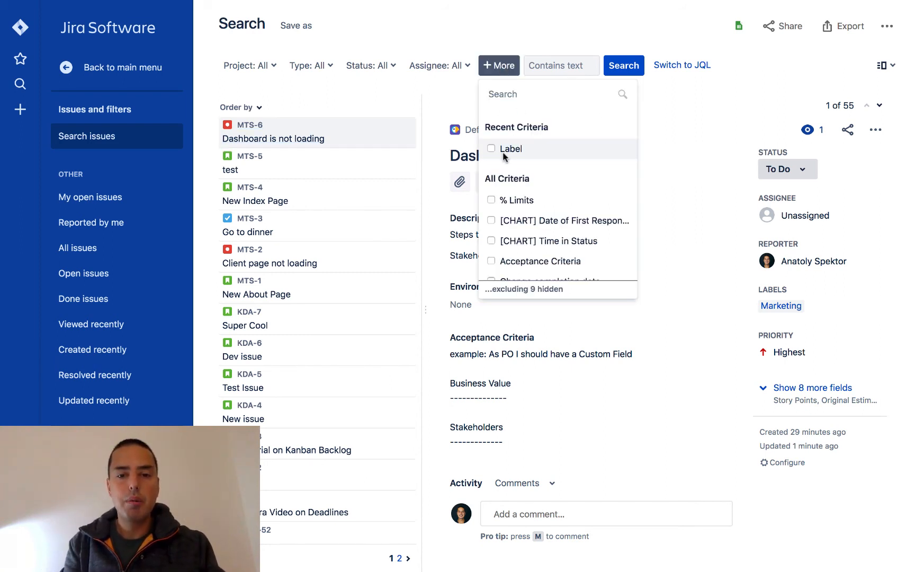
{"action": "scroll", "scroll_direction": "down", "scroll_amount": 3}
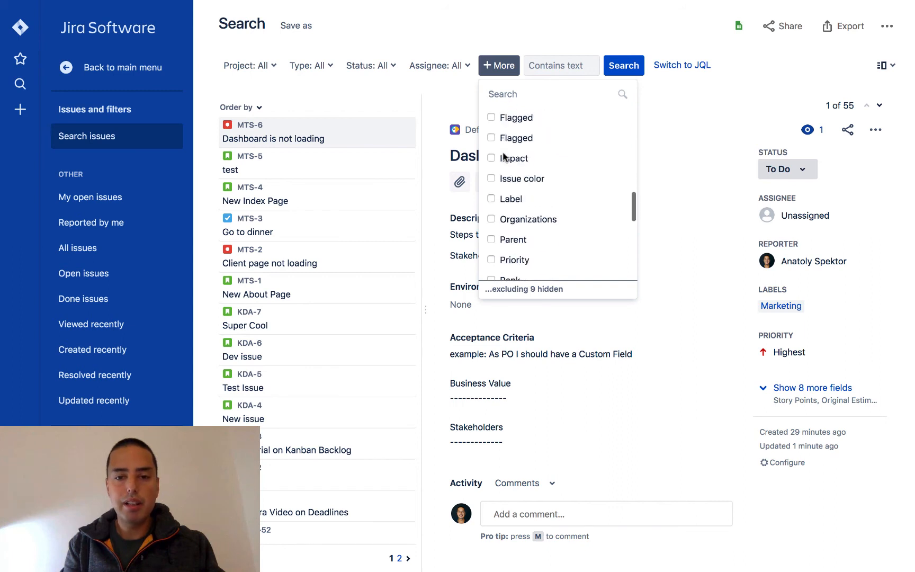
{"action": "left_click", "coordinate": [491, 197]}
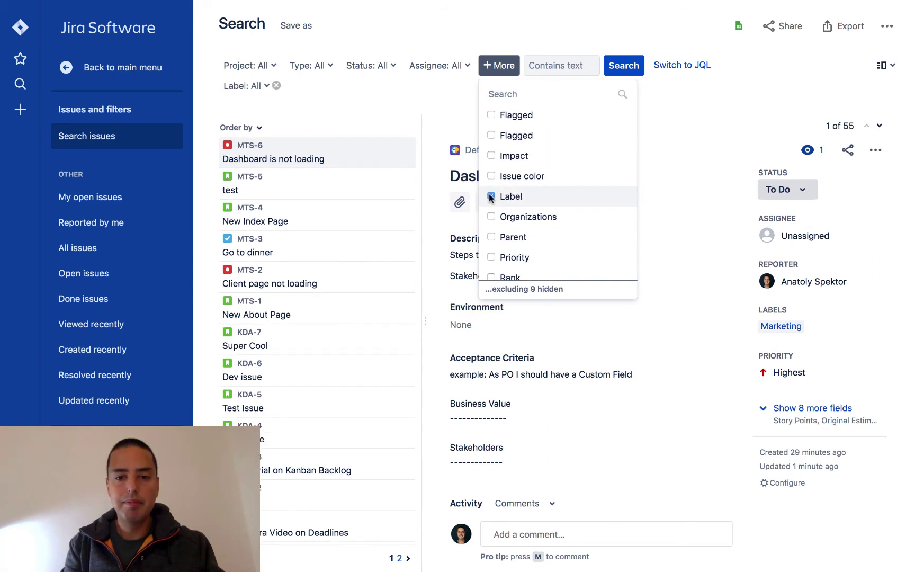
{"action": "left_click", "coordinate": [245, 85]}
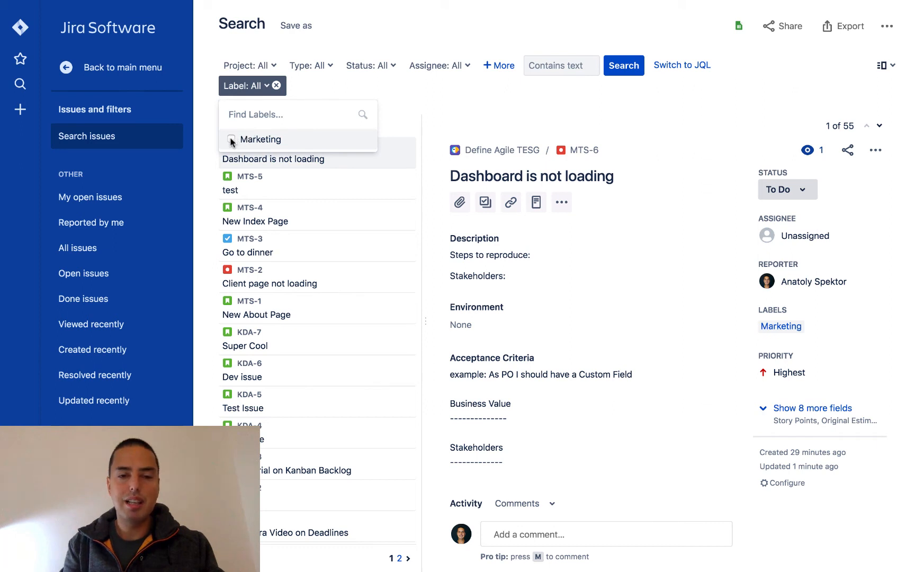
{"action": "left_click", "coordinate": [233, 141]}
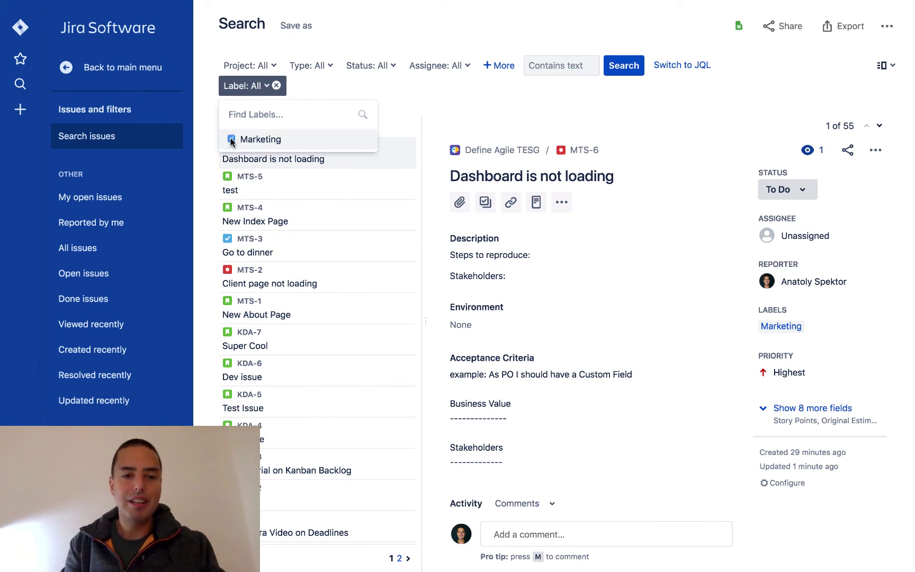
{"action": "left_click", "coordinate": [233, 140]}
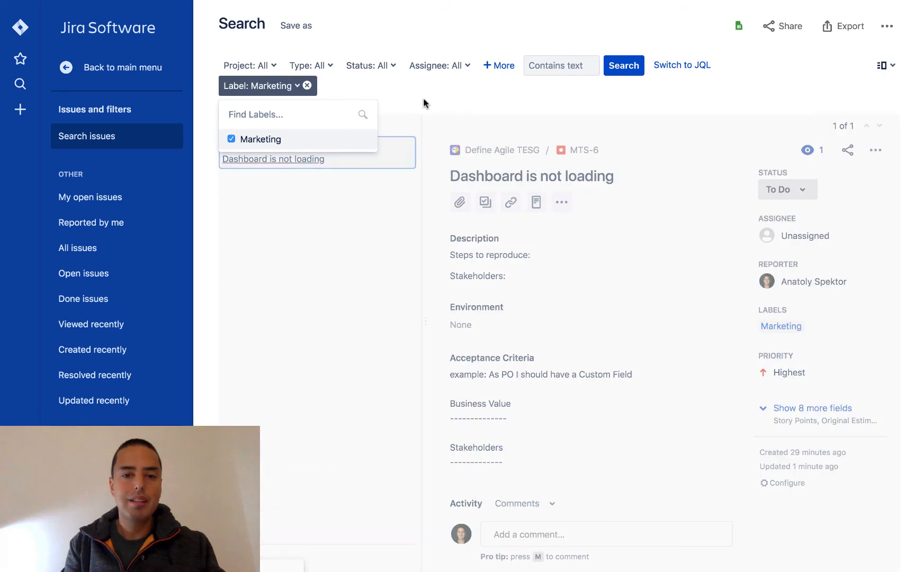